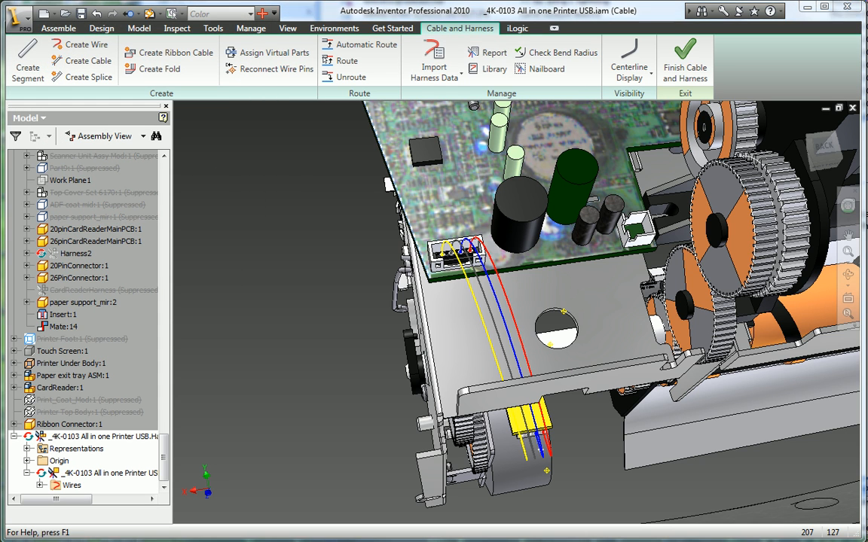
- Start a new harness segment with Create Segment for wires 108A, 110A, 112A and 113A
click(27, 58)
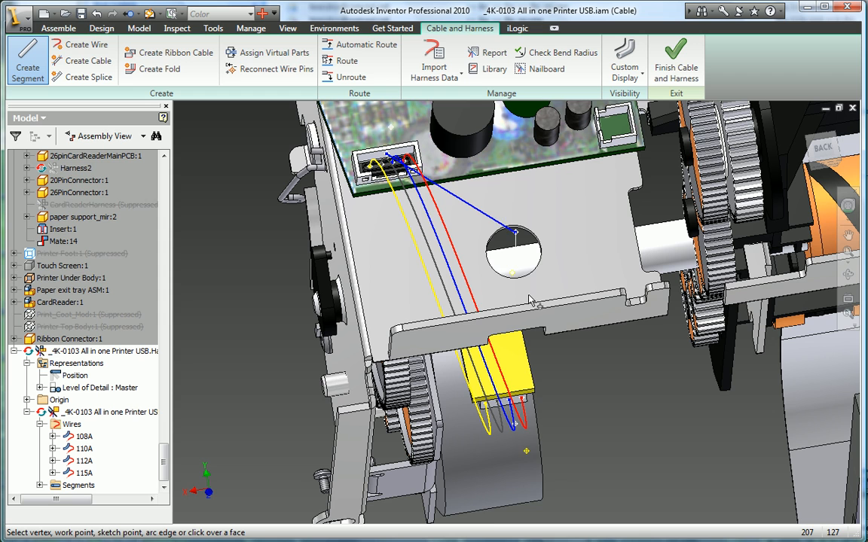